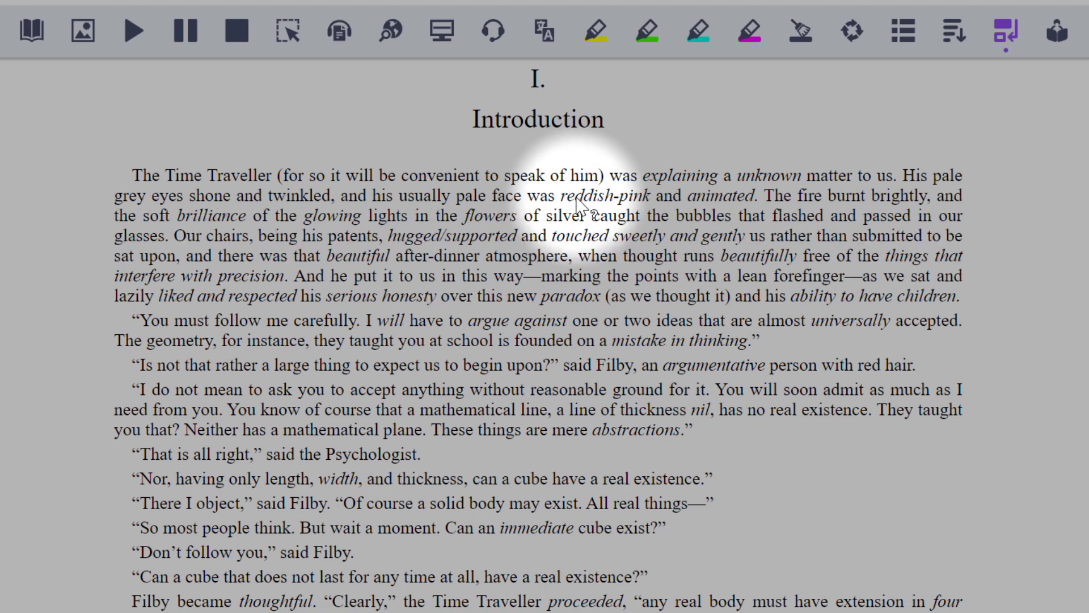
# Scroll down the Gutenberg chapter to review its original, unsimplified wording
pyautogui.scroll(-3)
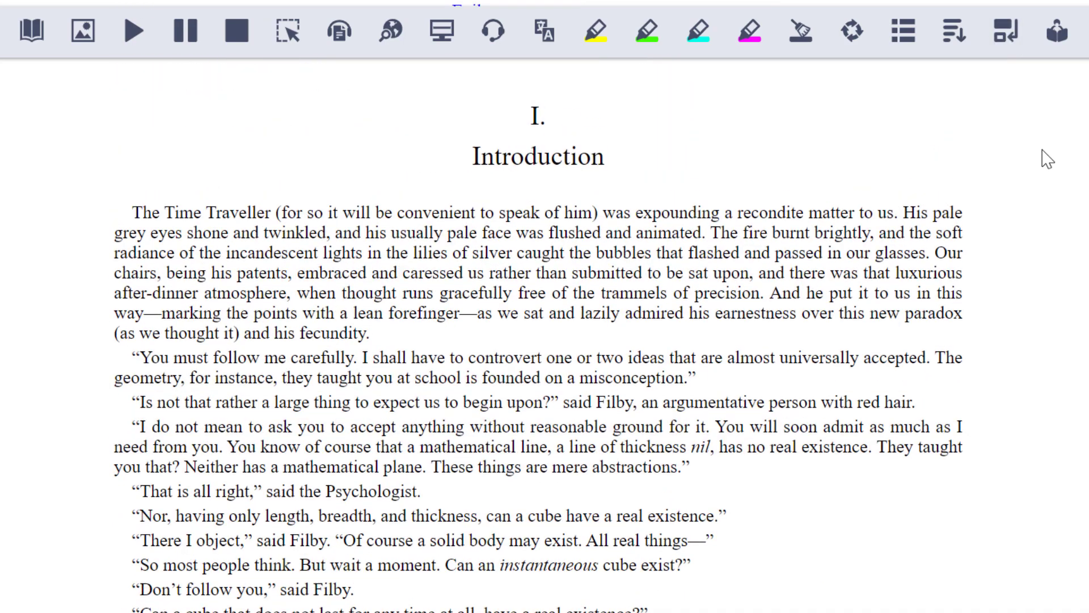
# Set the Rewordify level slider to Maximum in Settings, then open 'Bees and Wasps Use Geometry'
pyautogui.click(984, 75)
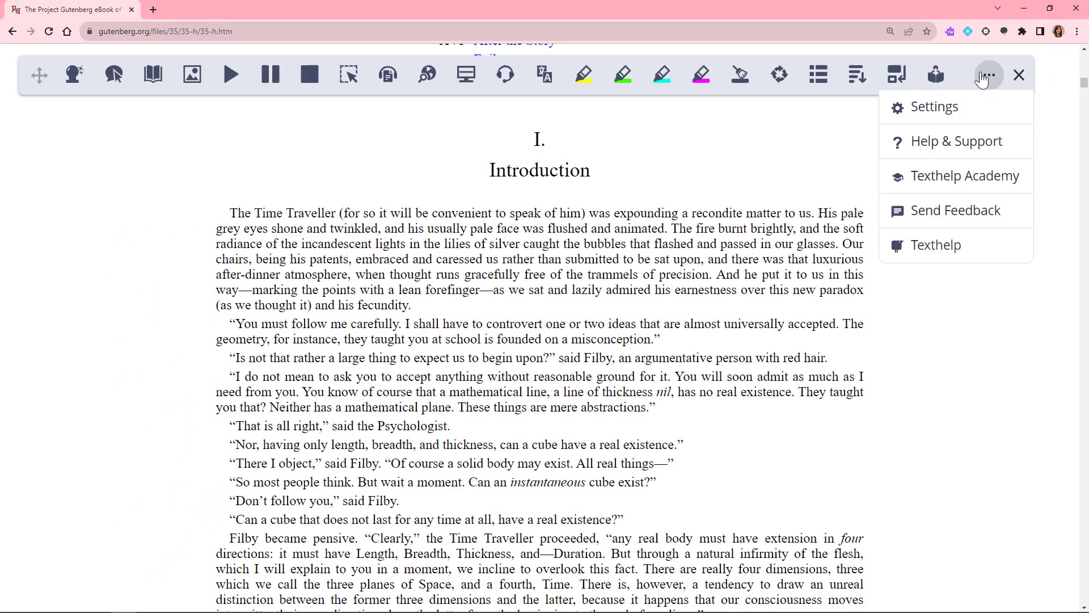
pyautogui.click(934, 106)
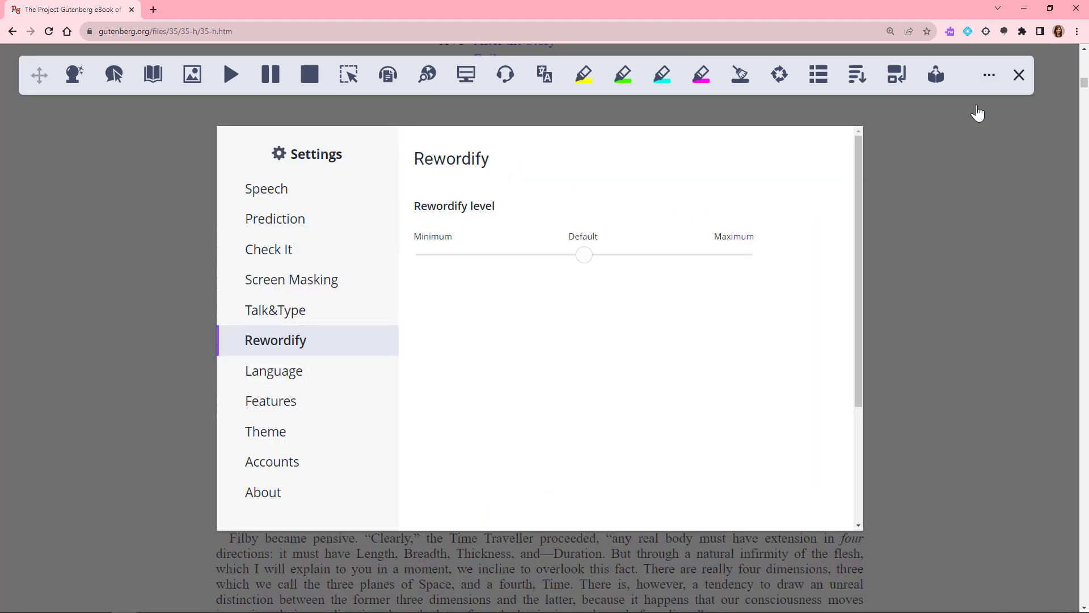
pyautogui.moveTo(861, 279)
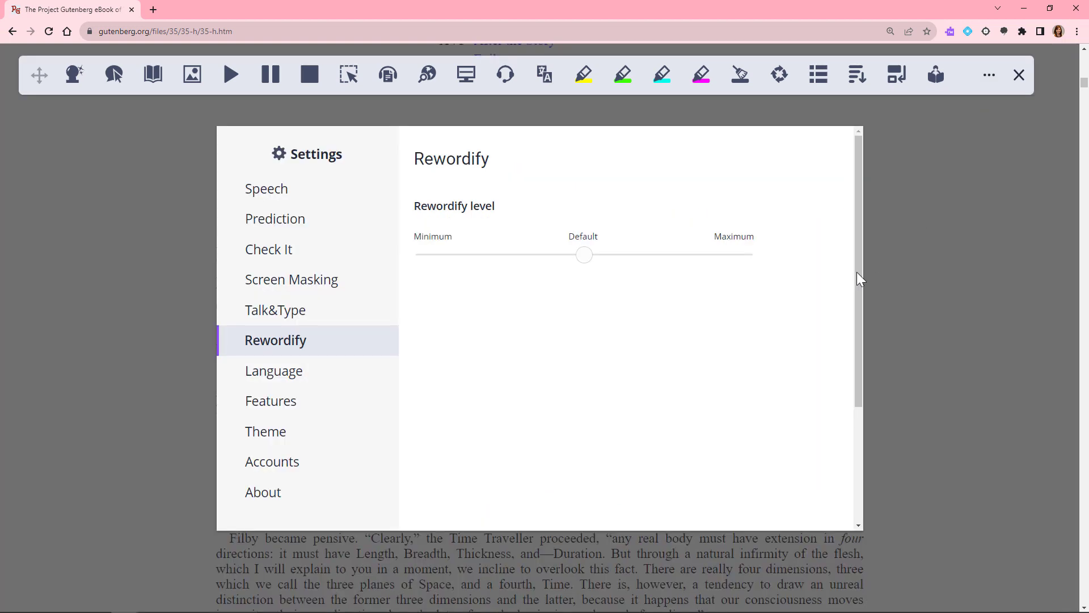
pyautogui.moveTo(584, 255); pyautogui.dragTo(422, 254)
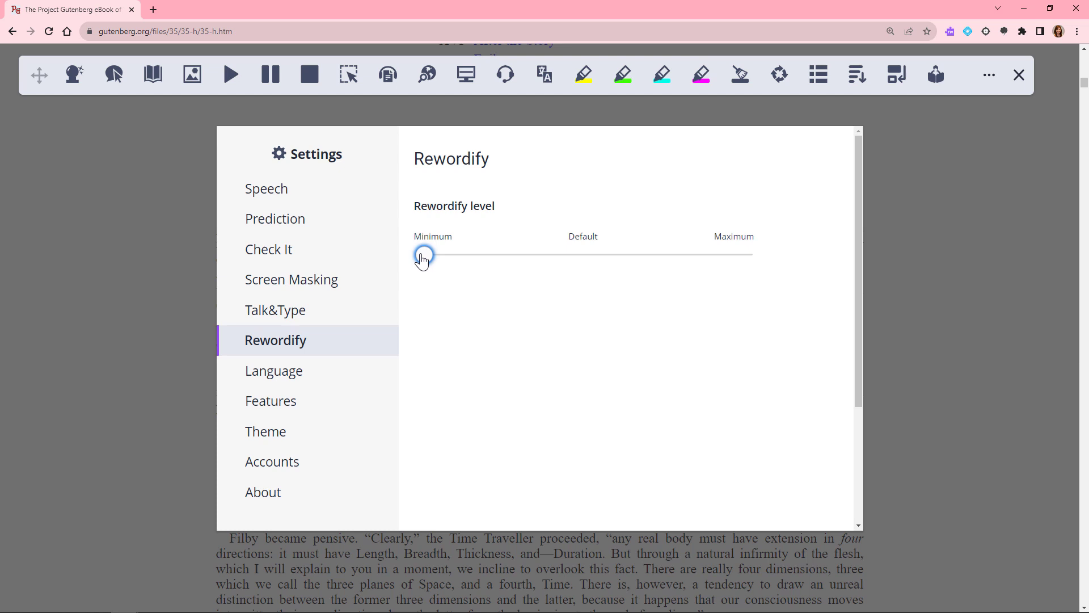
pyautogui.moveTo(422, 254); pyautogui.dragTo(584, 254)
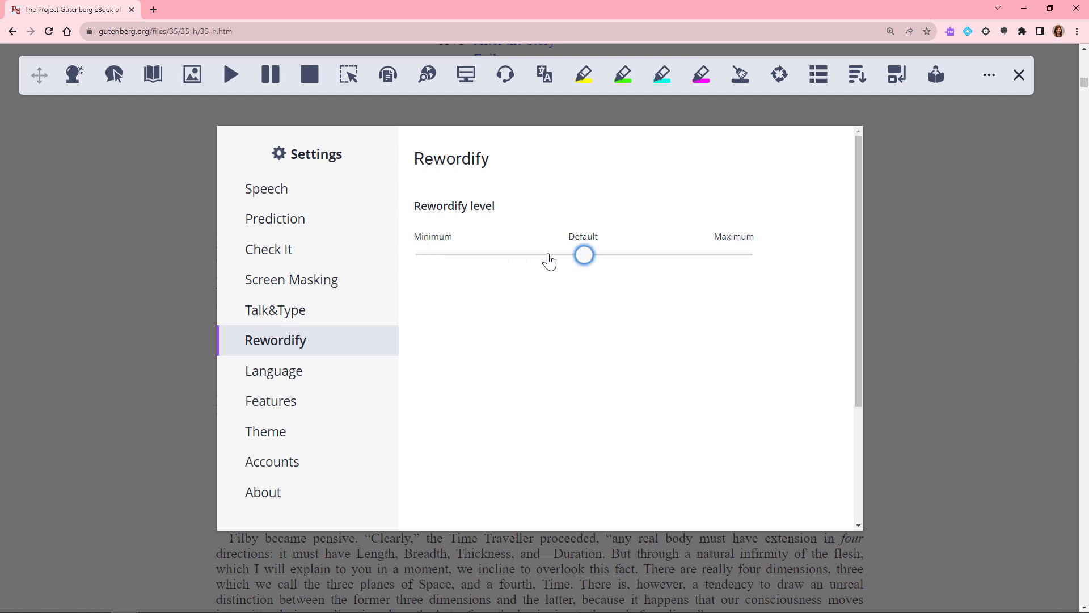
pyautogui.moveTo(584, 254); pyautogui.dragTo(743, 254)
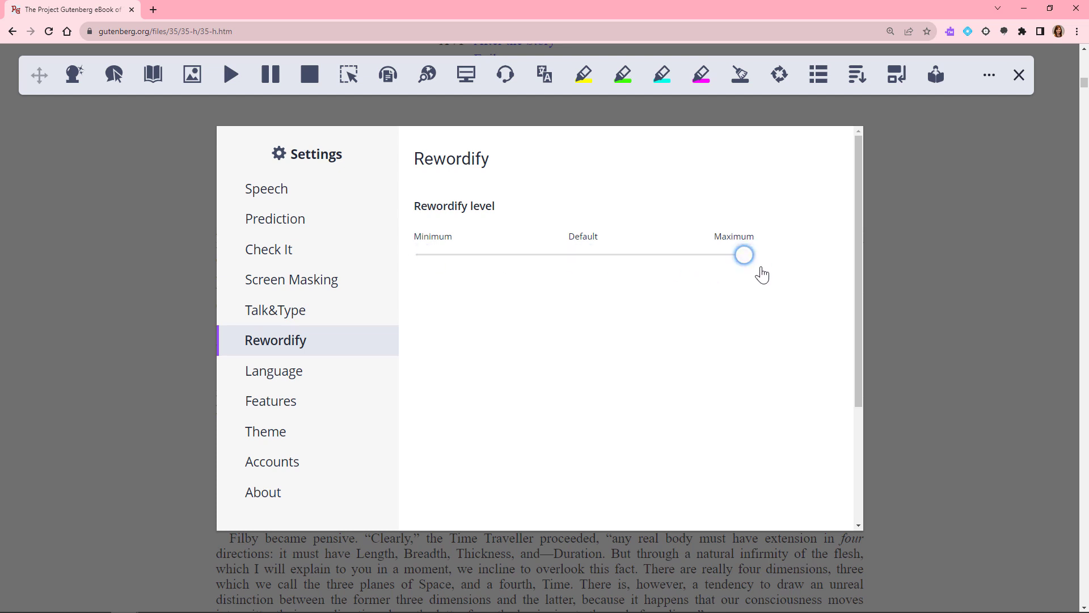
pyautogui.scroll(-3)
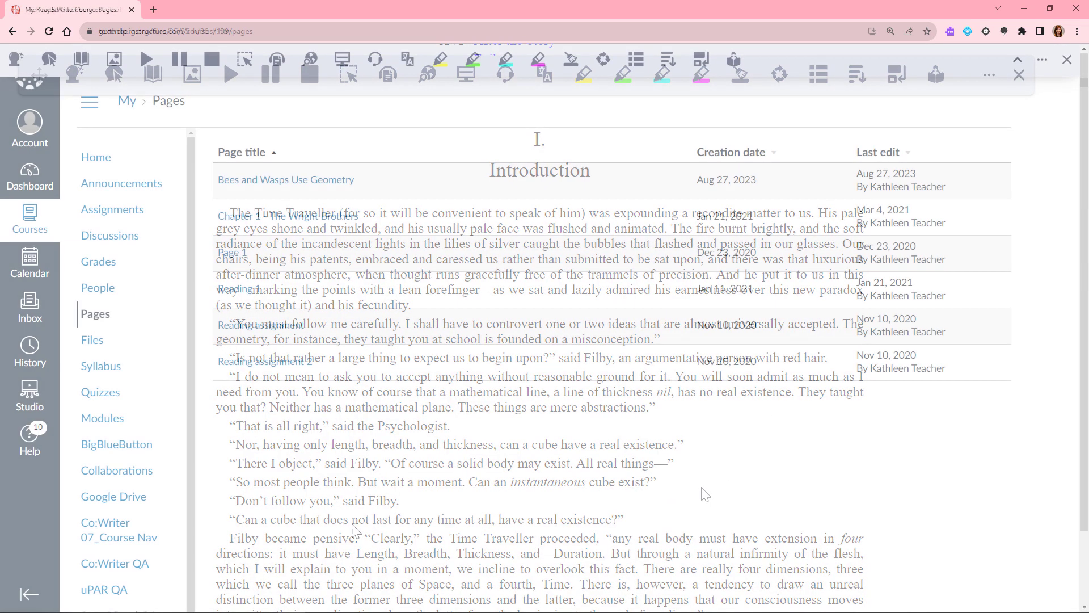
pyautogui.click(285, 180)
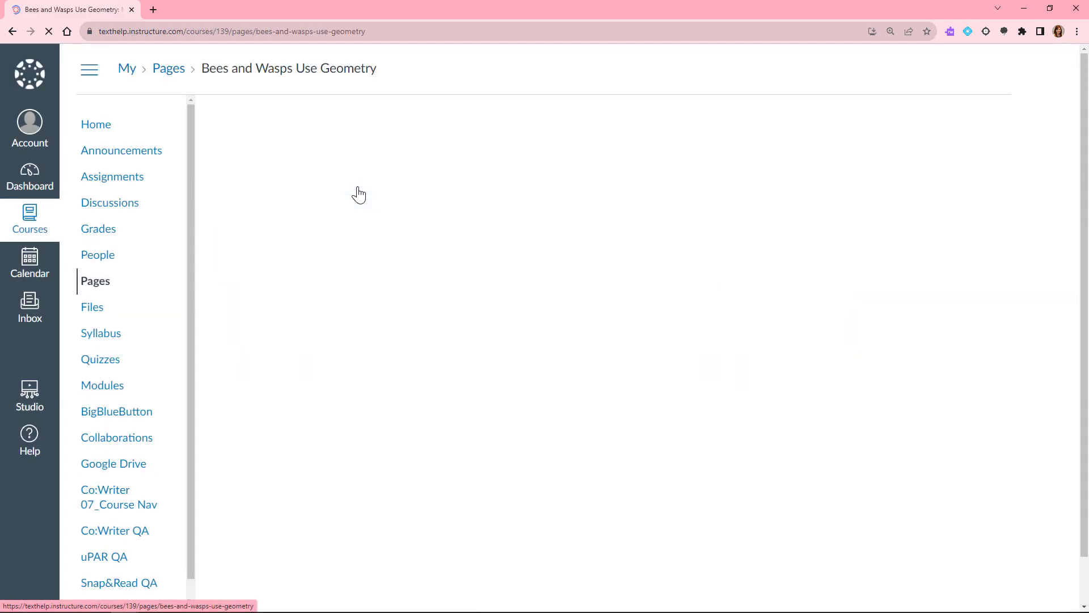